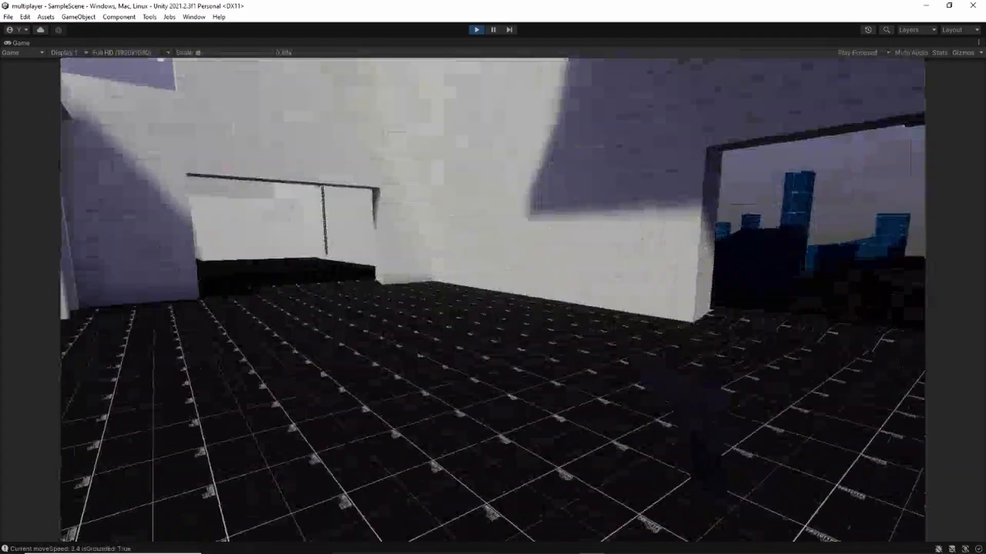
# Select a capsule unit to show its blue reachable tiles with red edge tiles.
pyautogui.click(475, 30)
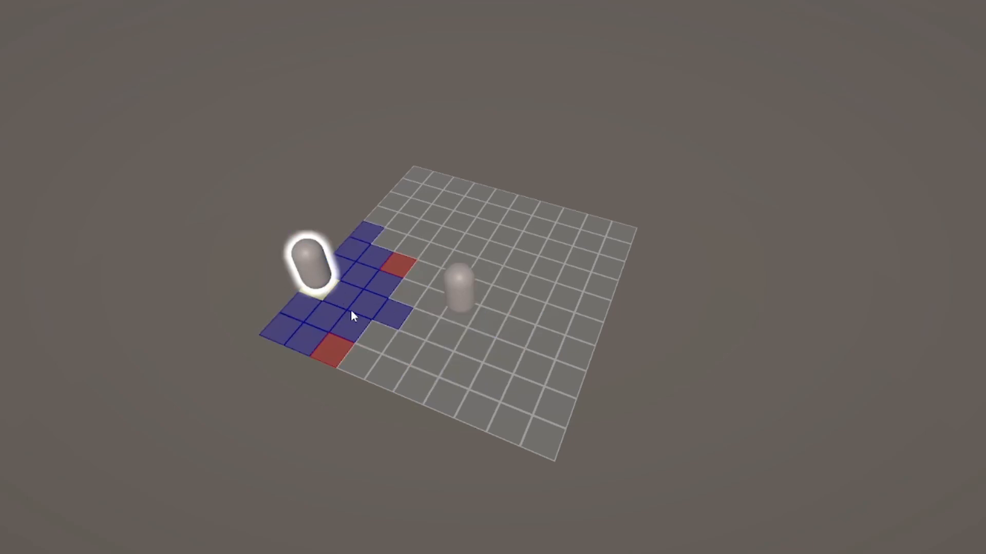
pyautogui.moveTo(386, 487)
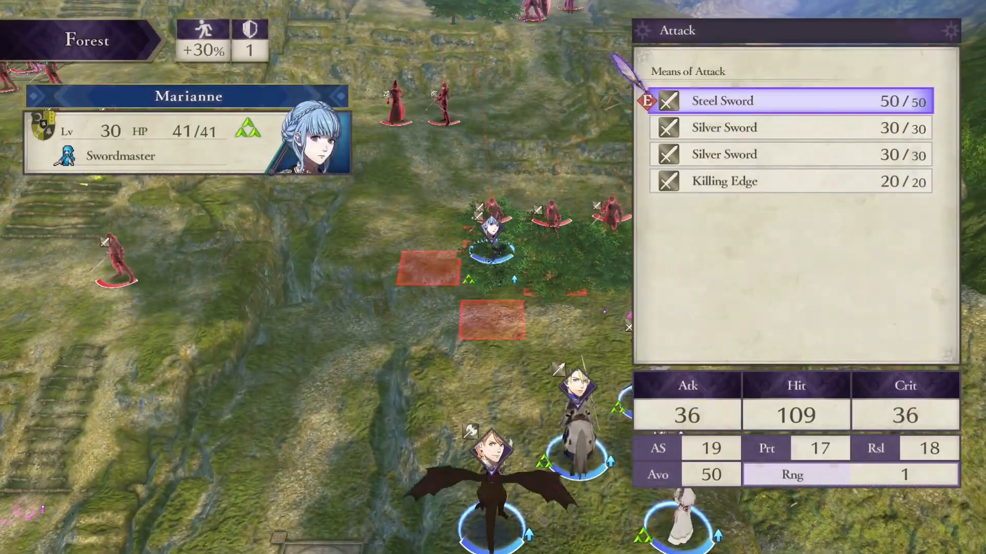
# Show the Swordmaster's attack options listing its swords and combat stats.
pyautogui.click(722, 101)
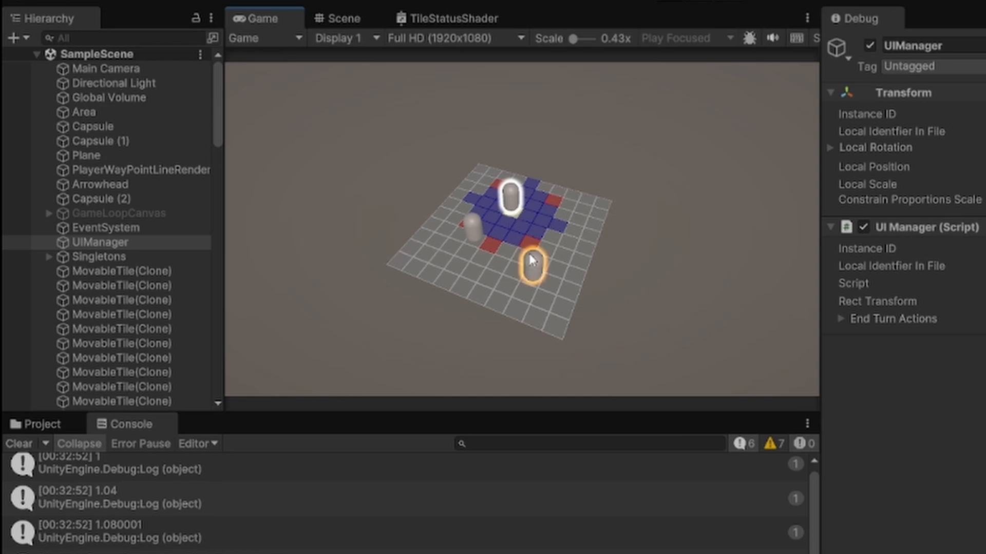
# Move the unit to a blue tile so the console logs its MoveCommand history.
pyautogui.click(531, 264)
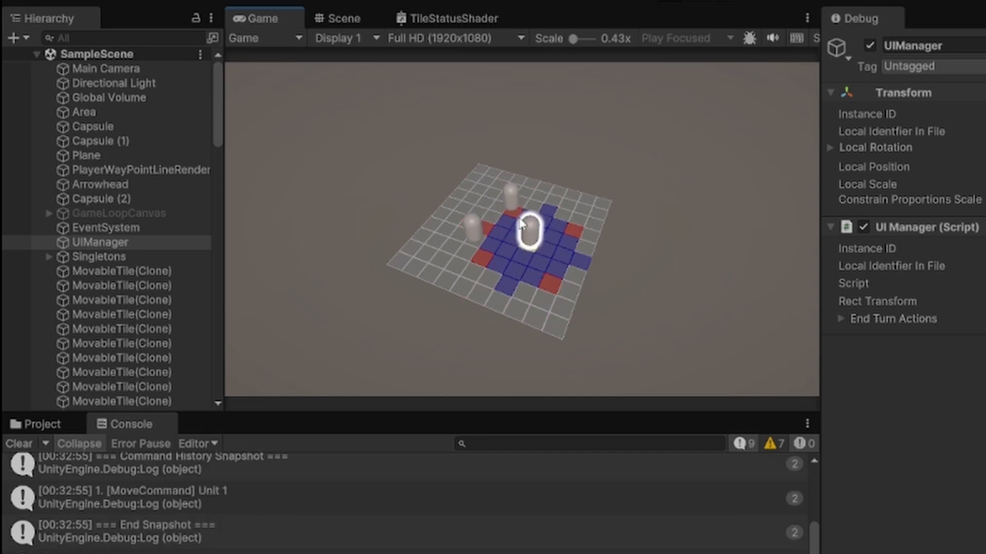